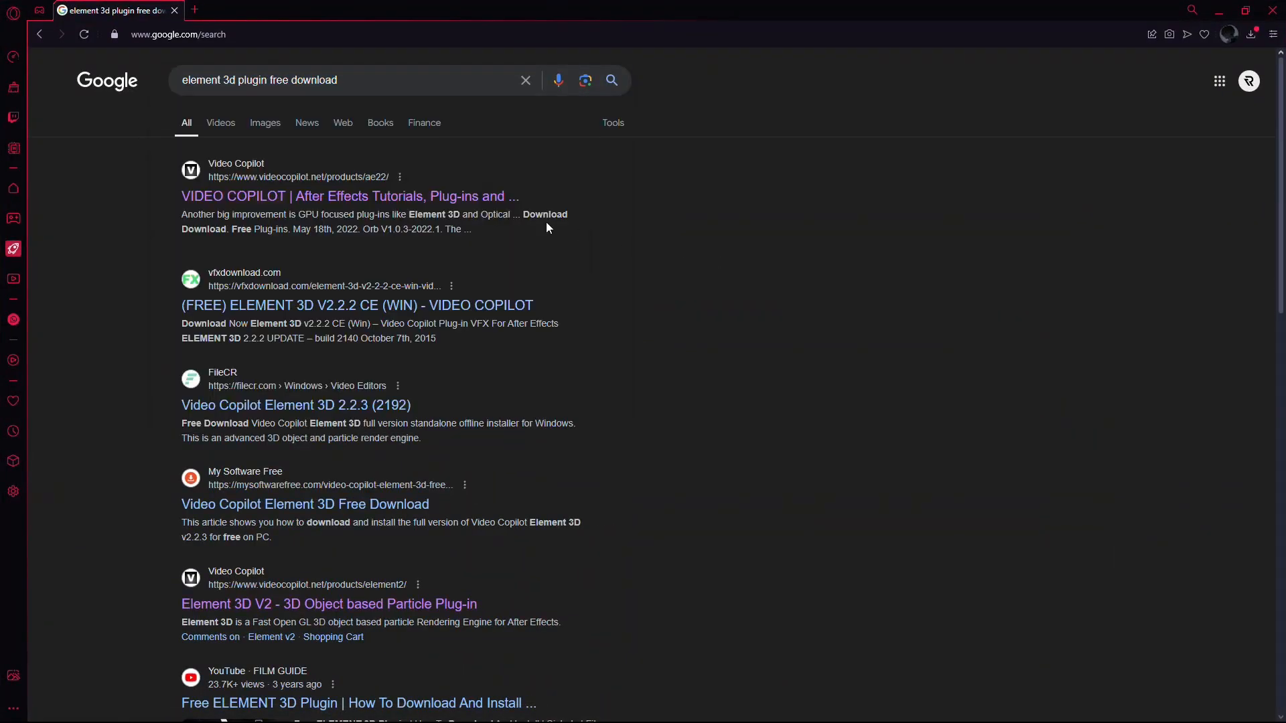
mouse_move(262, 176)
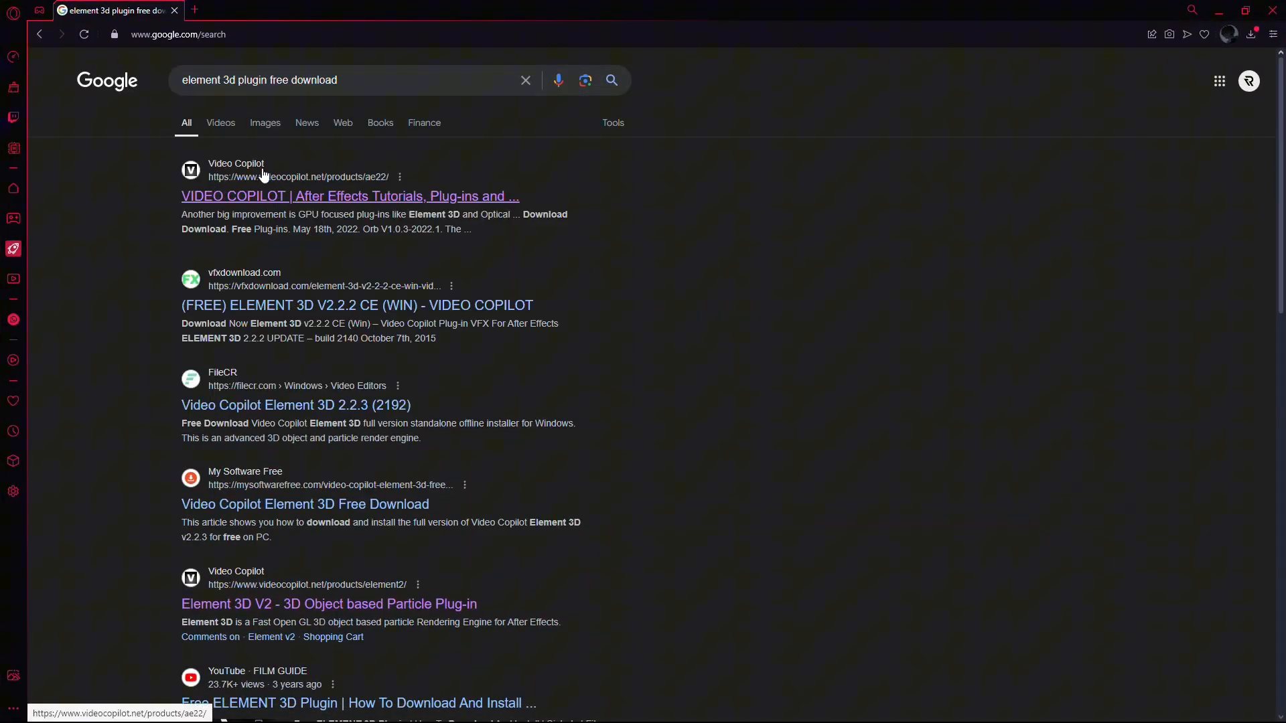
Step: Open the first Video Copilot result and scroll to the Element 3D plug-in updates
click(350, 197)
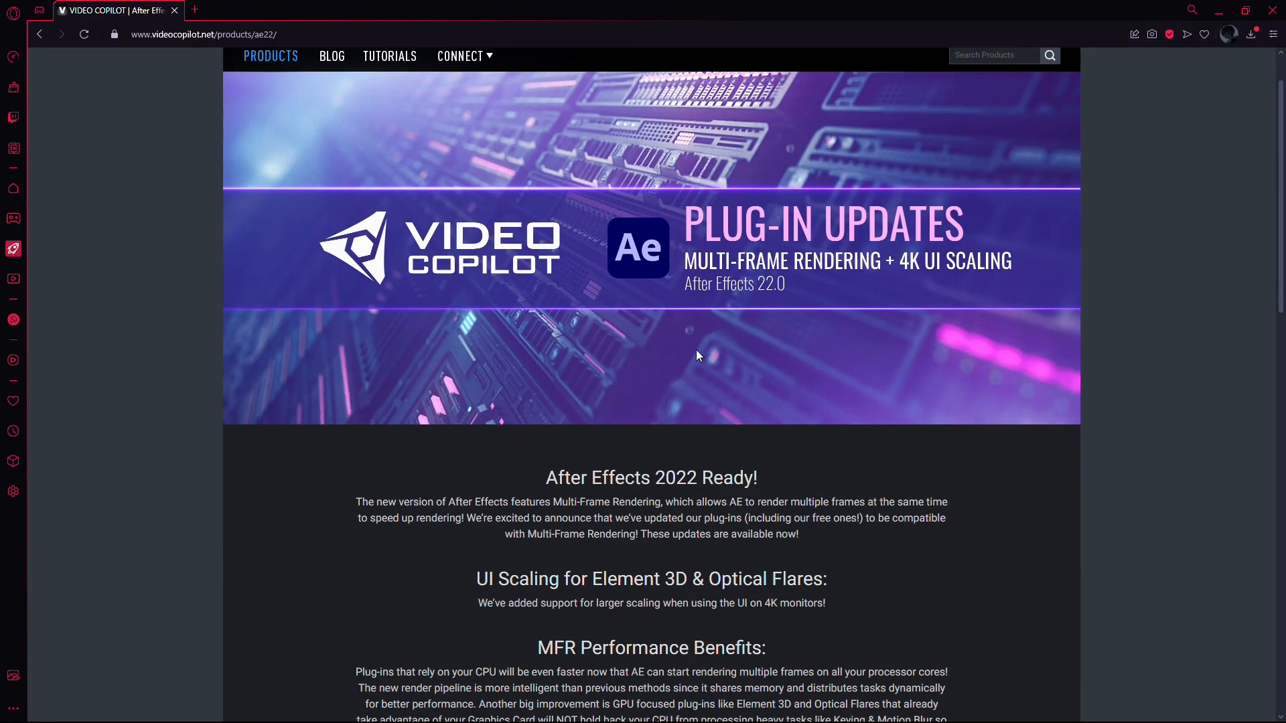
scroll(down, 3)
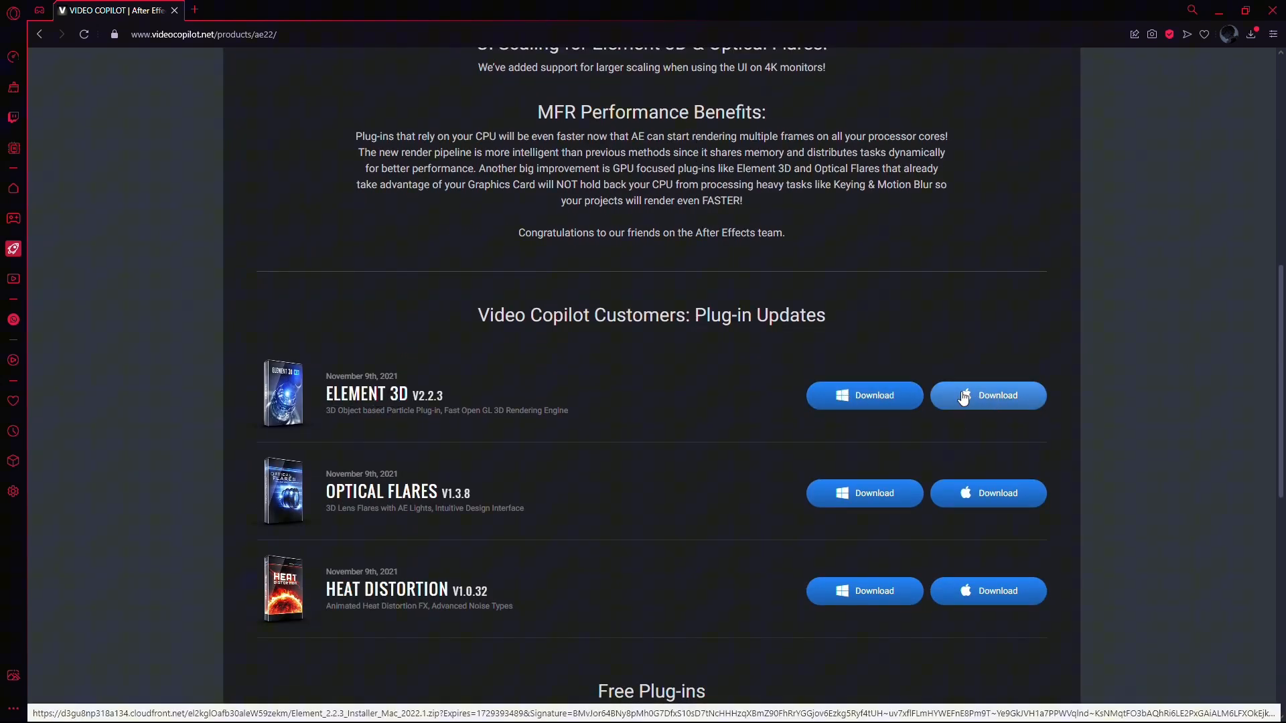
mouse_move(826, 416)
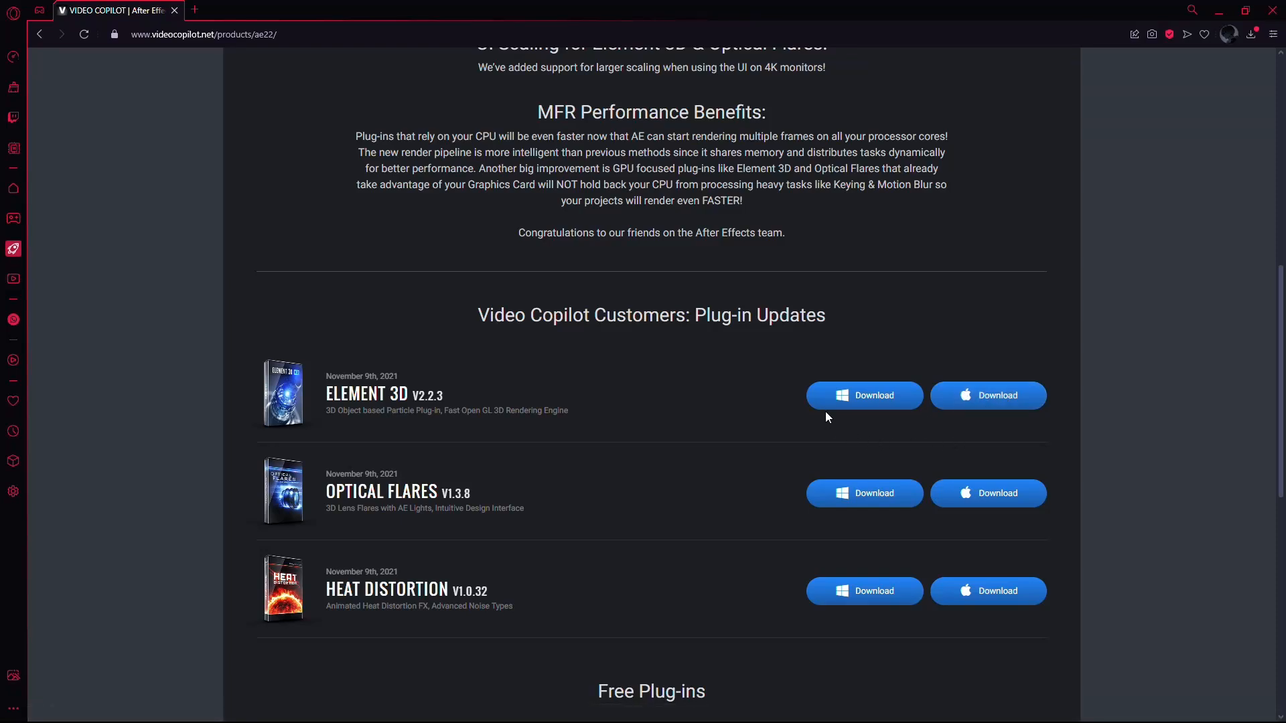
Step: Download the Windows Element 3D installer, browse to Downloads\Compressed, then cancel the save
click(863, 395)
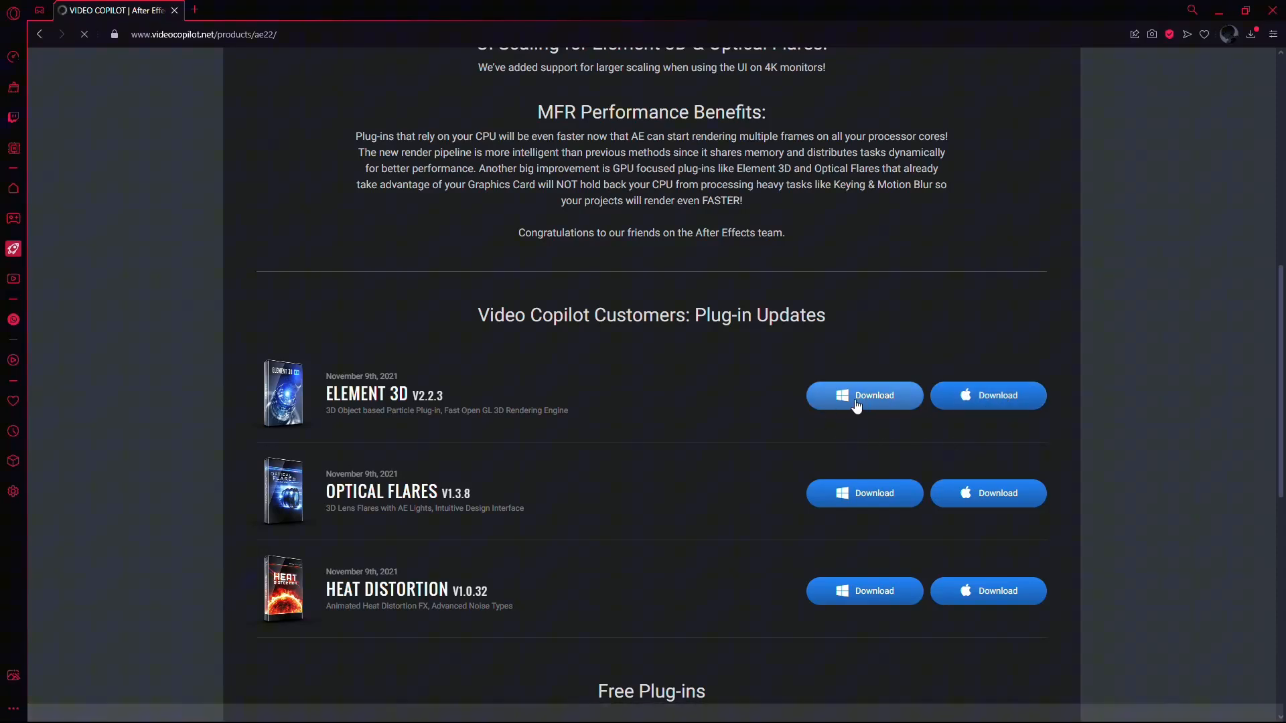
click(863, 395)
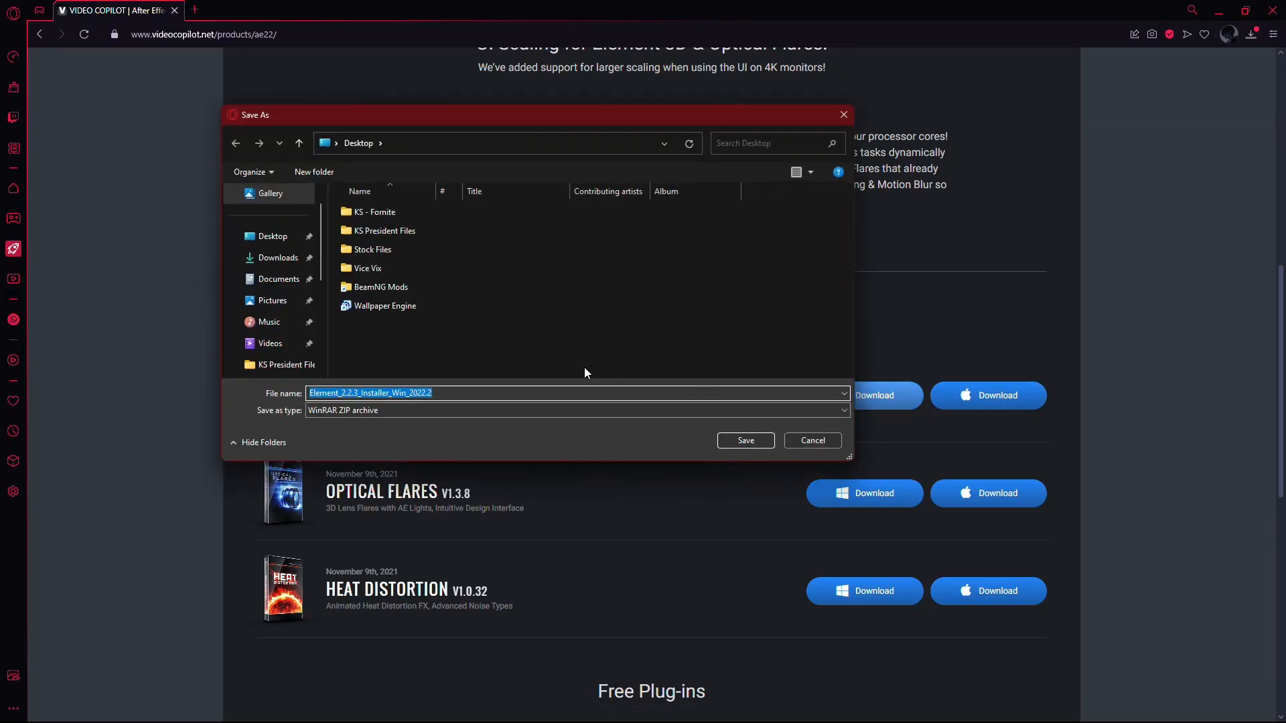
click(277, 257)
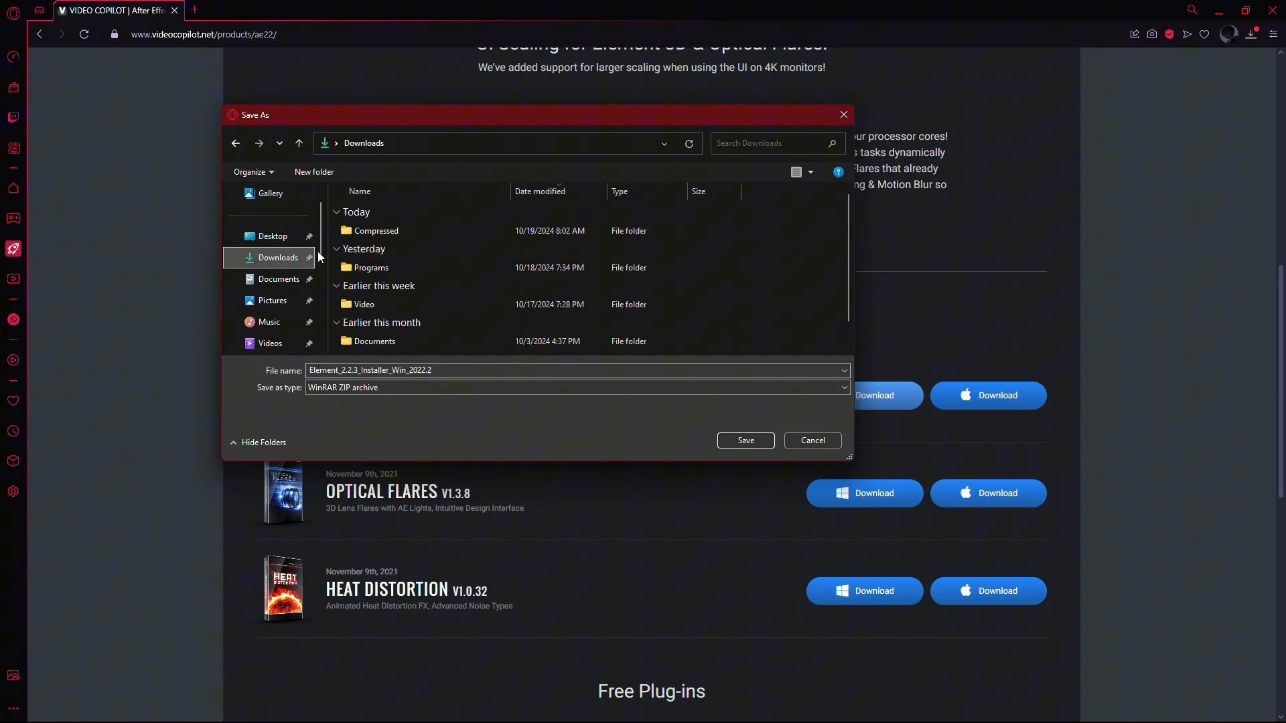
double_click(375, 230)
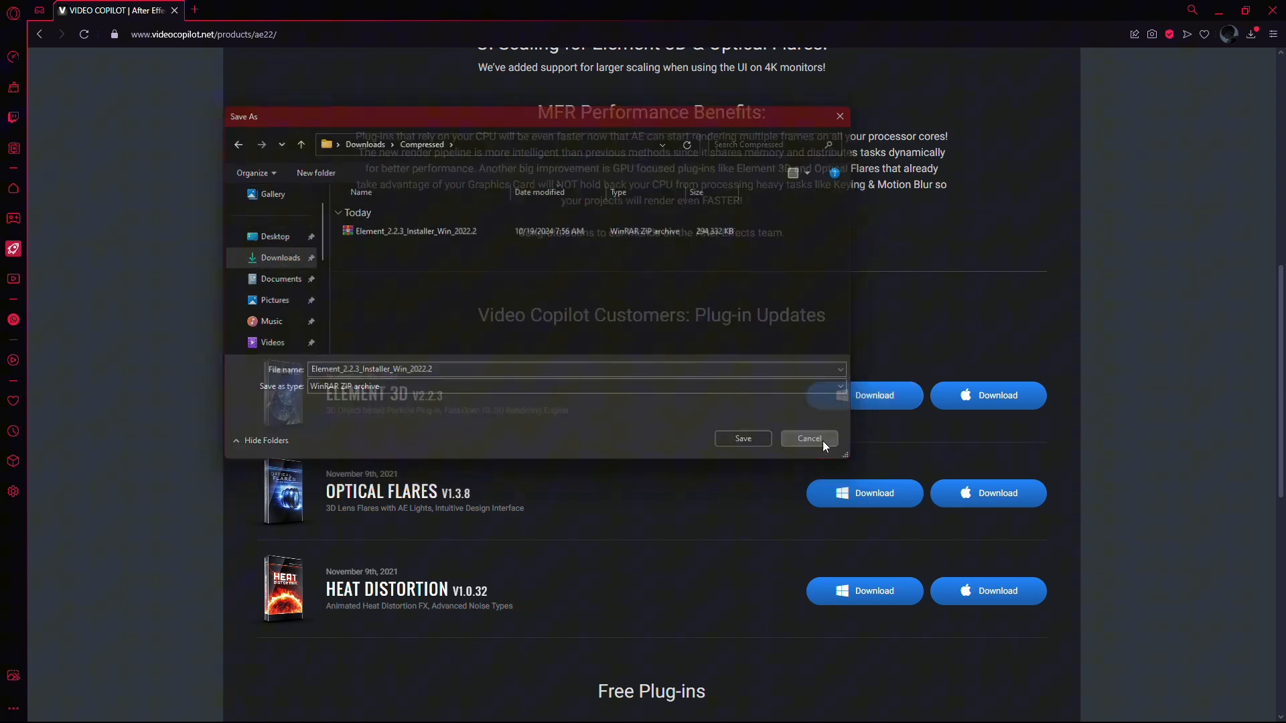
click(808, 438)
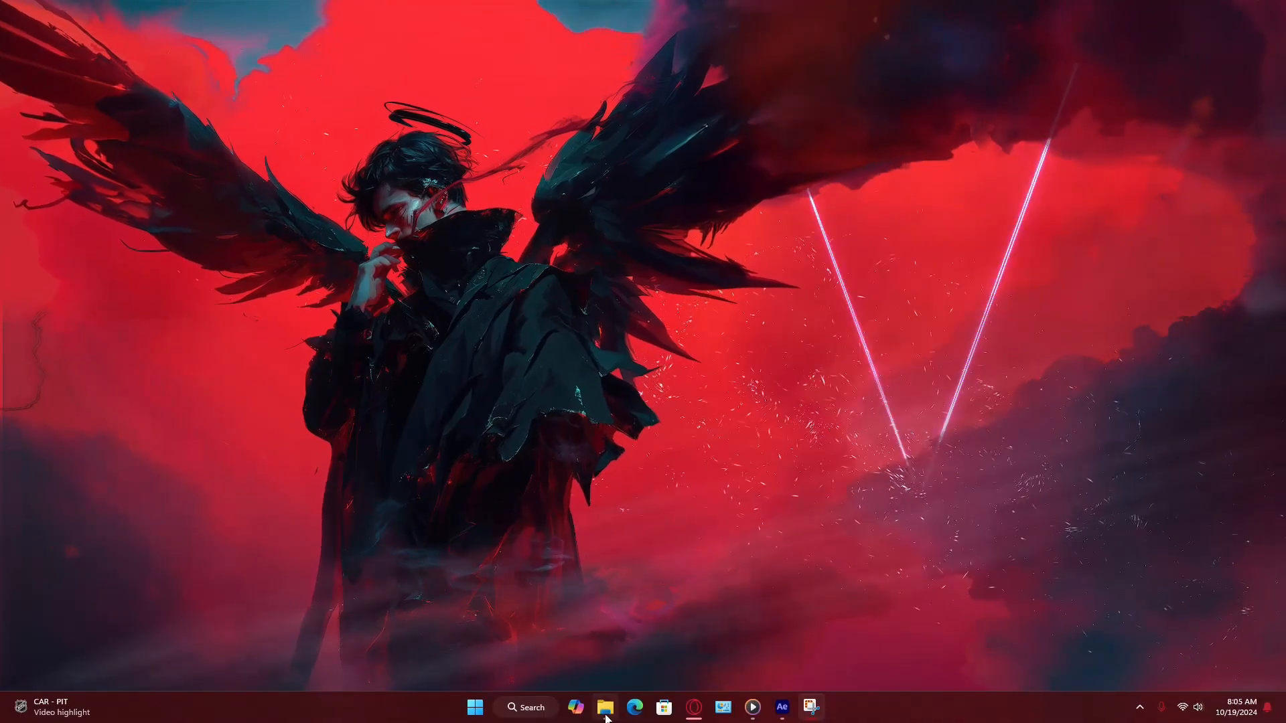
Step: Extract the Element 3D installer exe from its ZIP archive into the Compressed folder
click(605, 707)
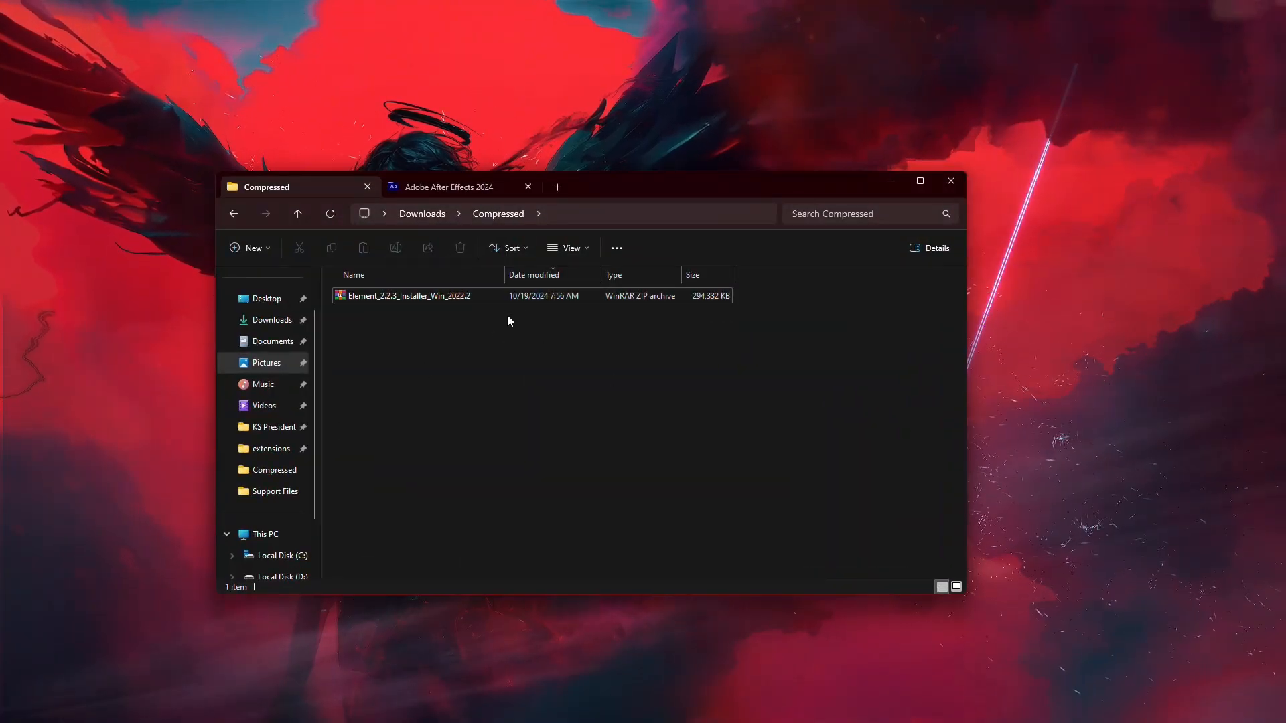
click(410, 295)
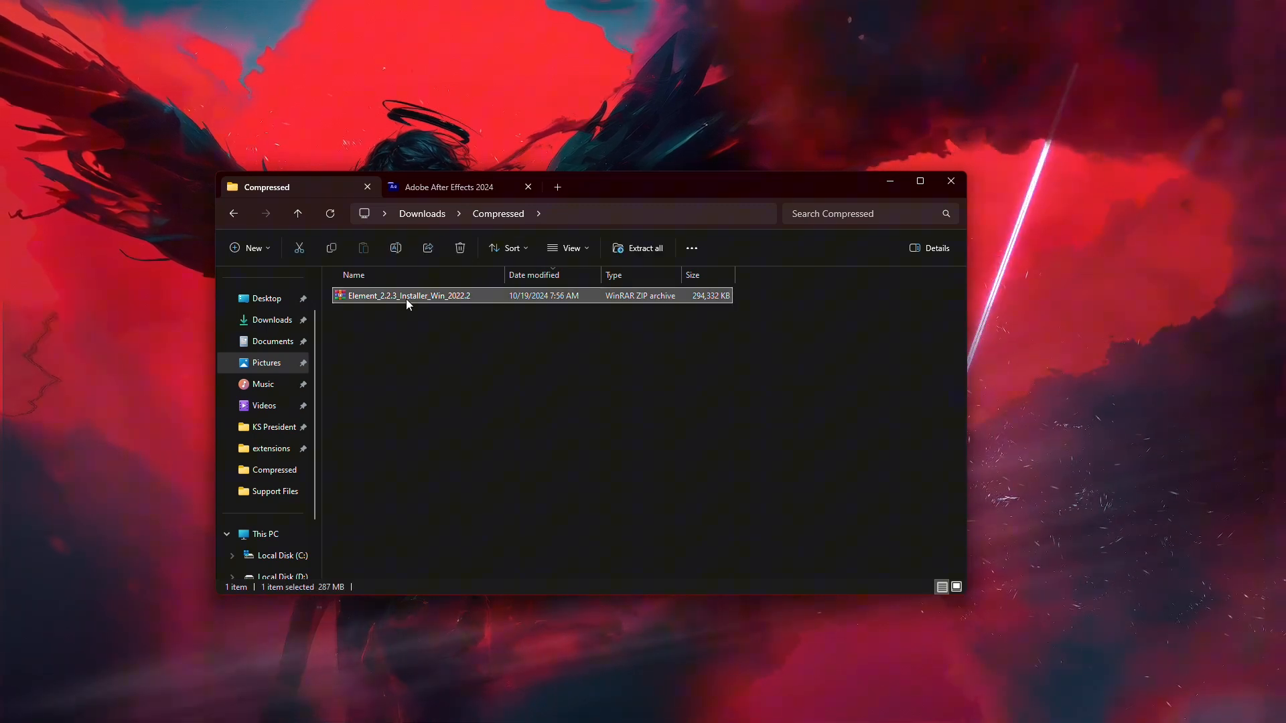
double_click(410, 295)
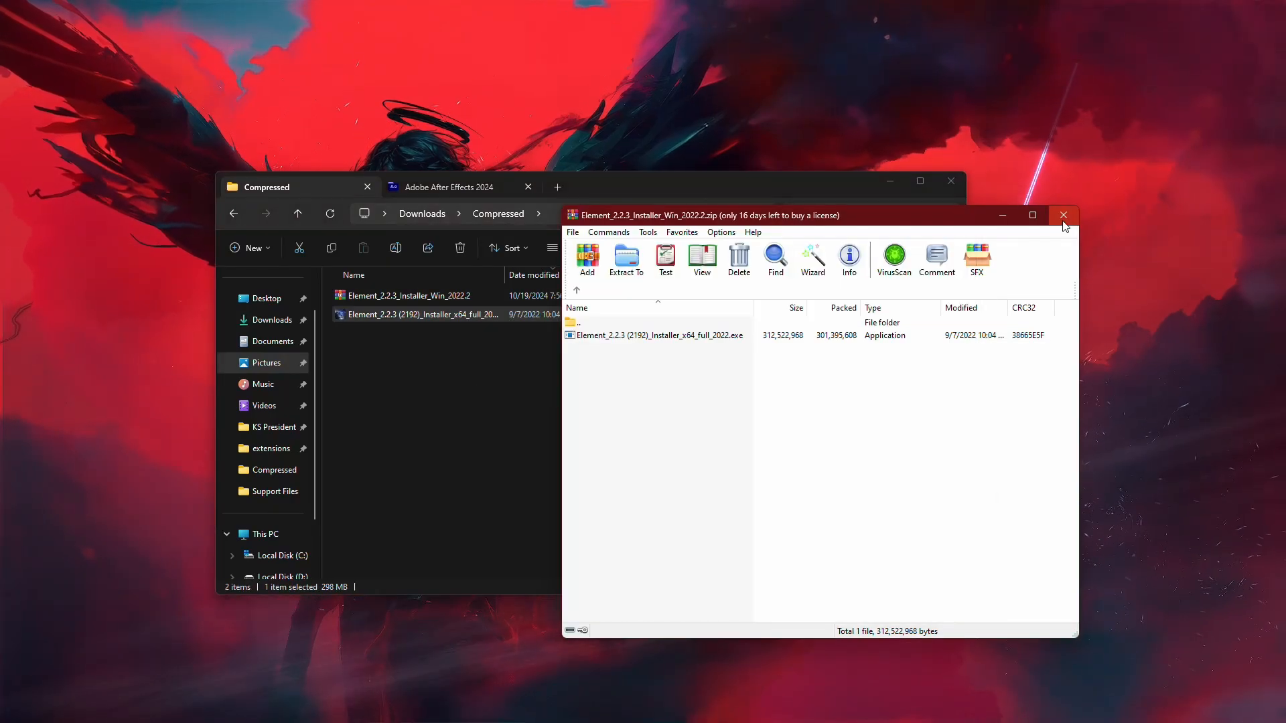
click(1063, 215)
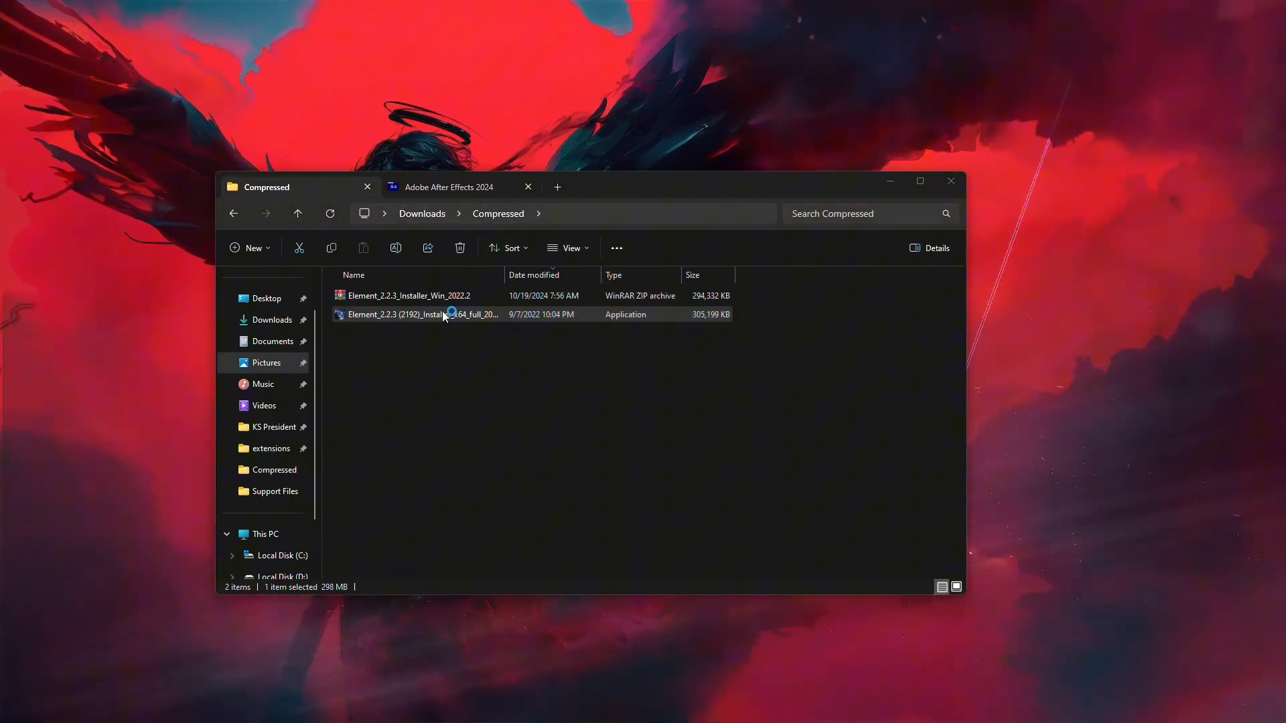
mouse_move(596, 480)
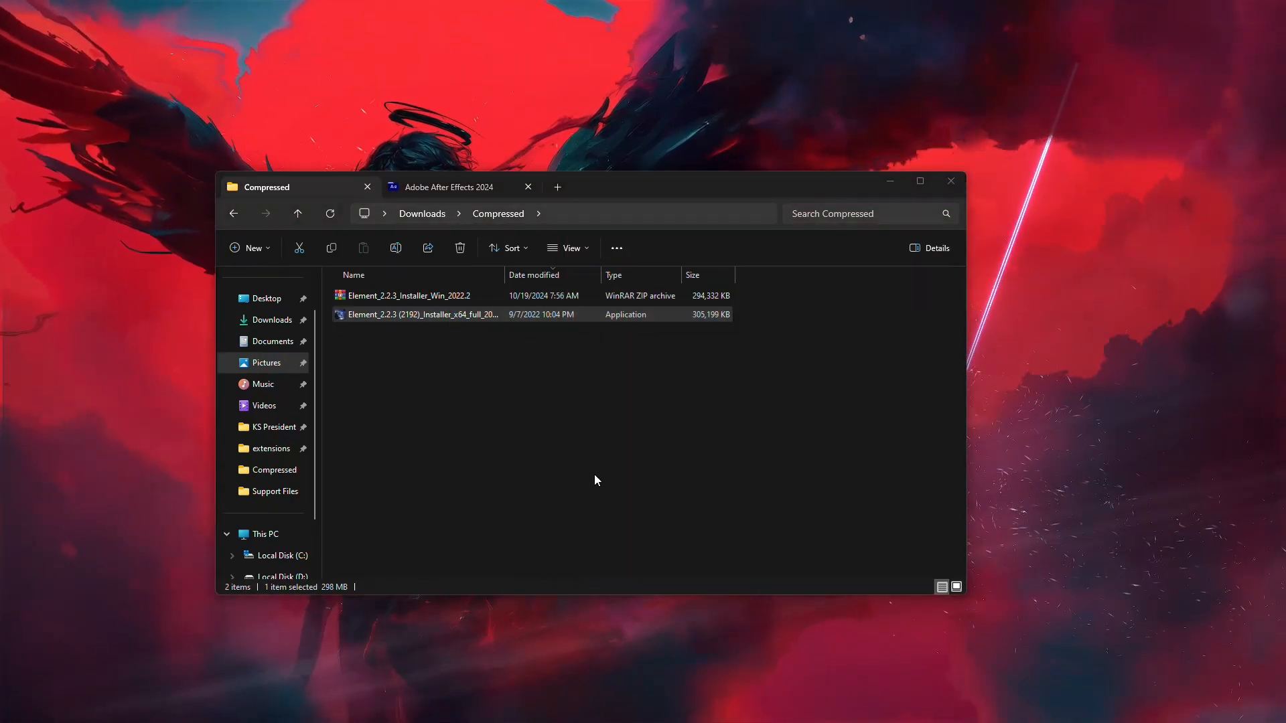
Step: Launch the Element 3D installer, accept the license, and enable the Custom install target
double_click(423, 315)
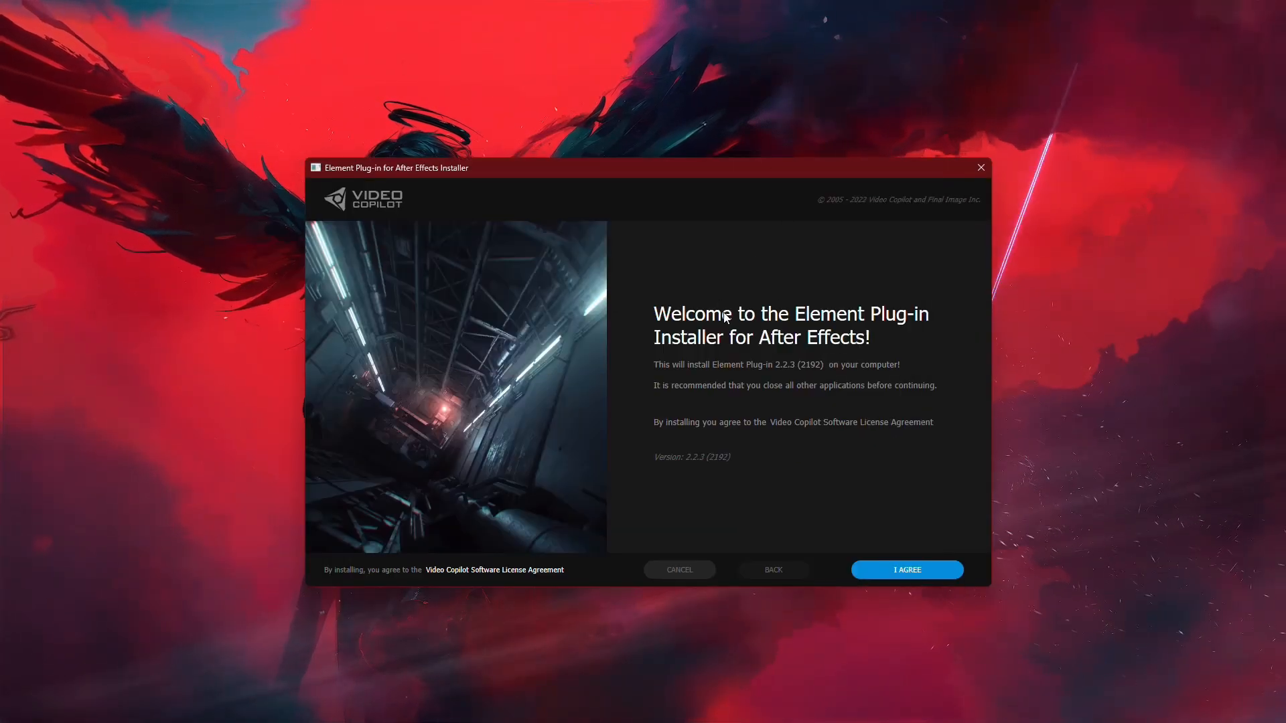
mouse_move(851, 421)
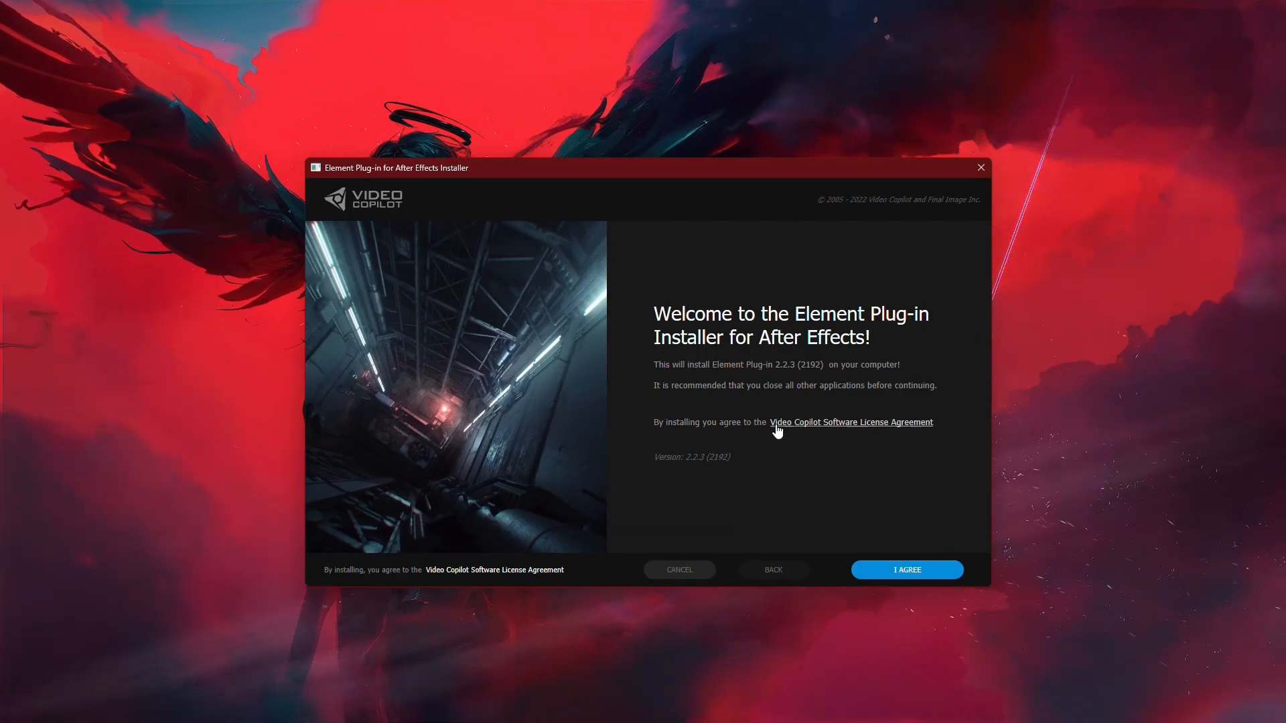
mouse_move(927, 551)
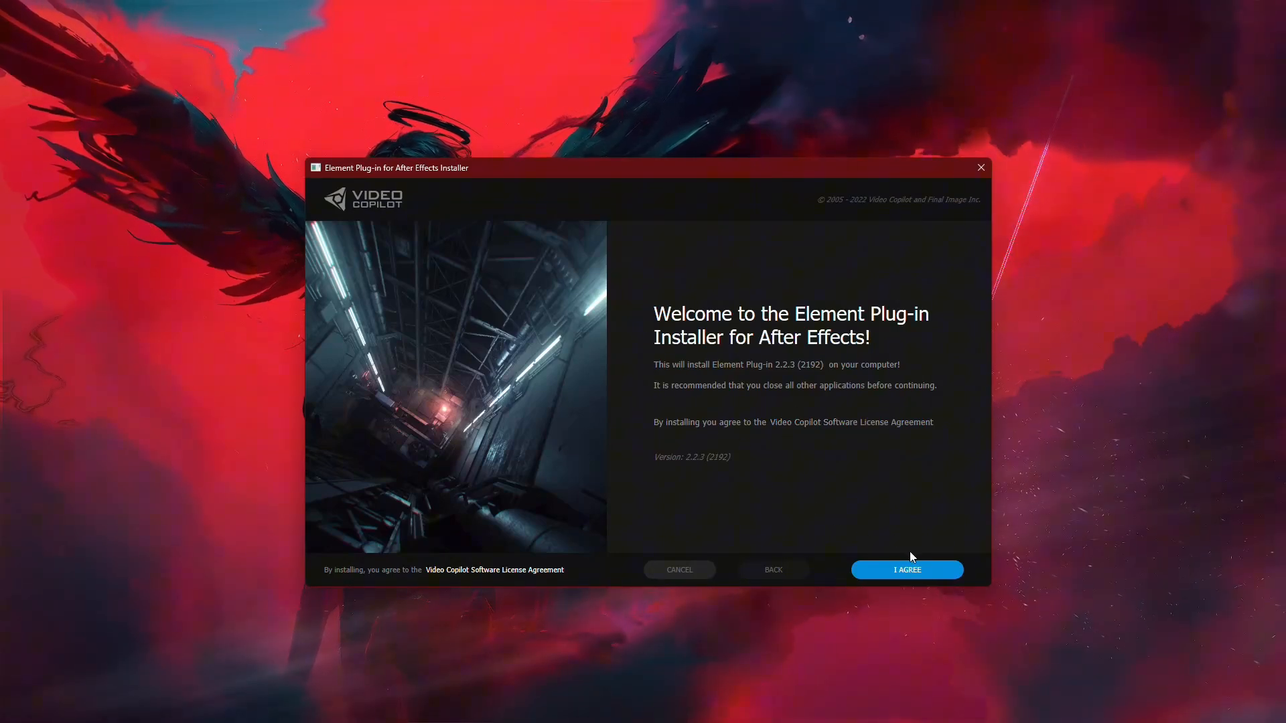
click(906, 569)
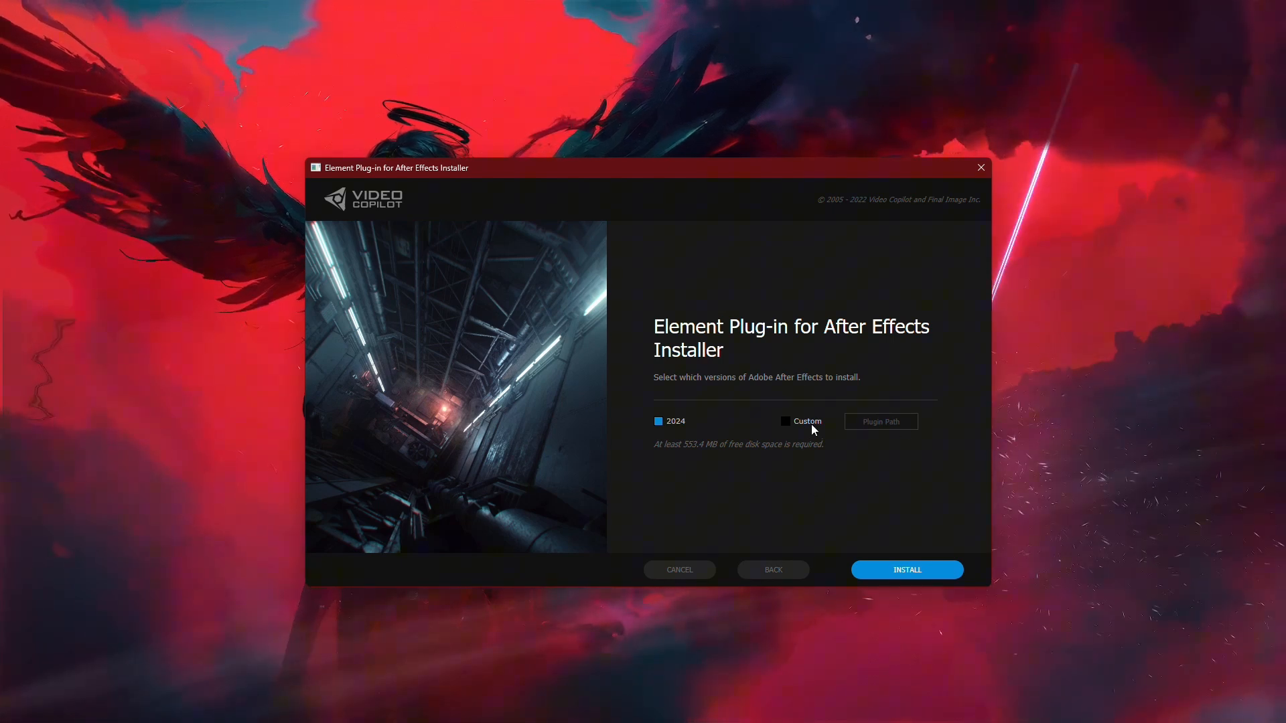
click(785, 420)
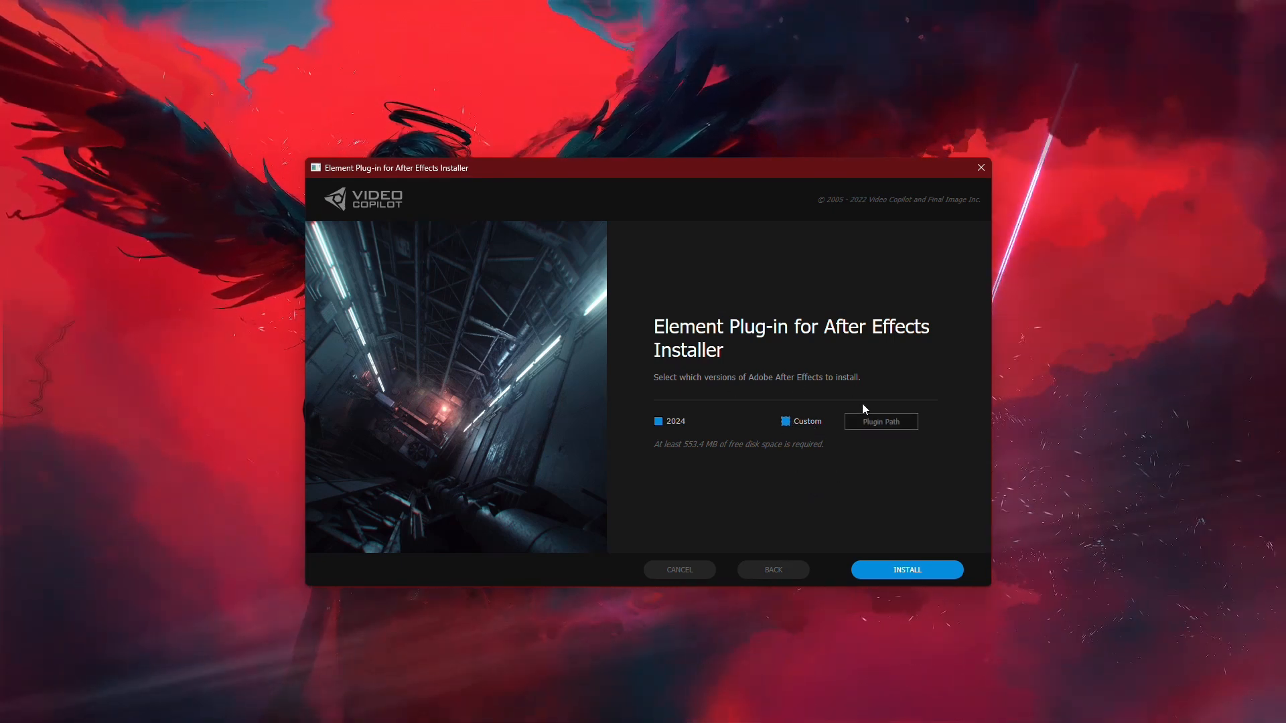
Step: Cancel the custom plug-in path chooser and close the Element installer
click(880, 421)
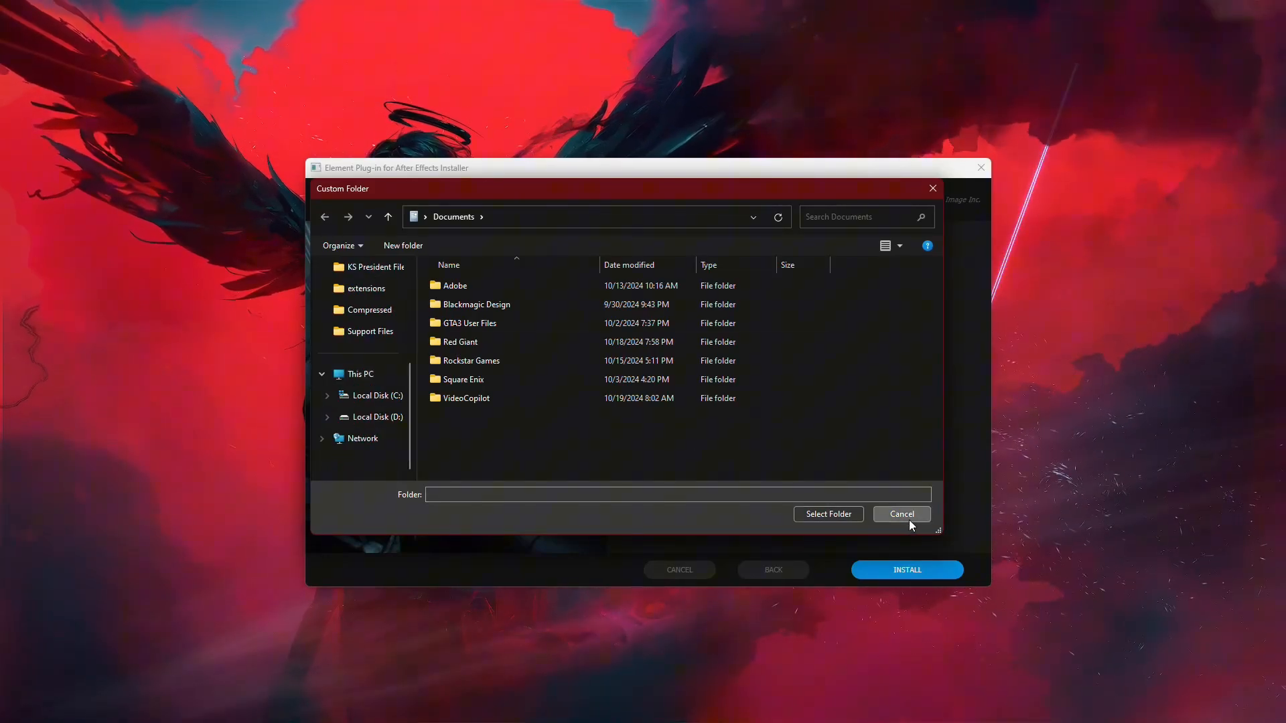
click(901, 514)
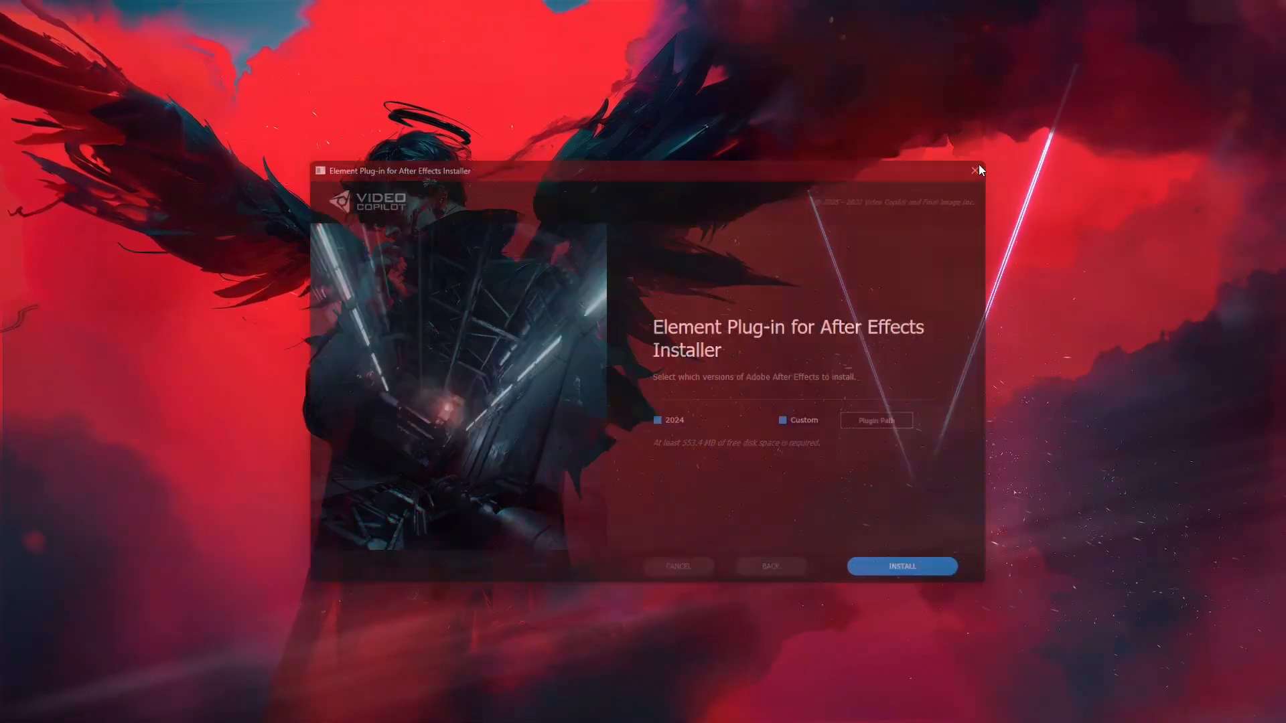
click(975, 169)
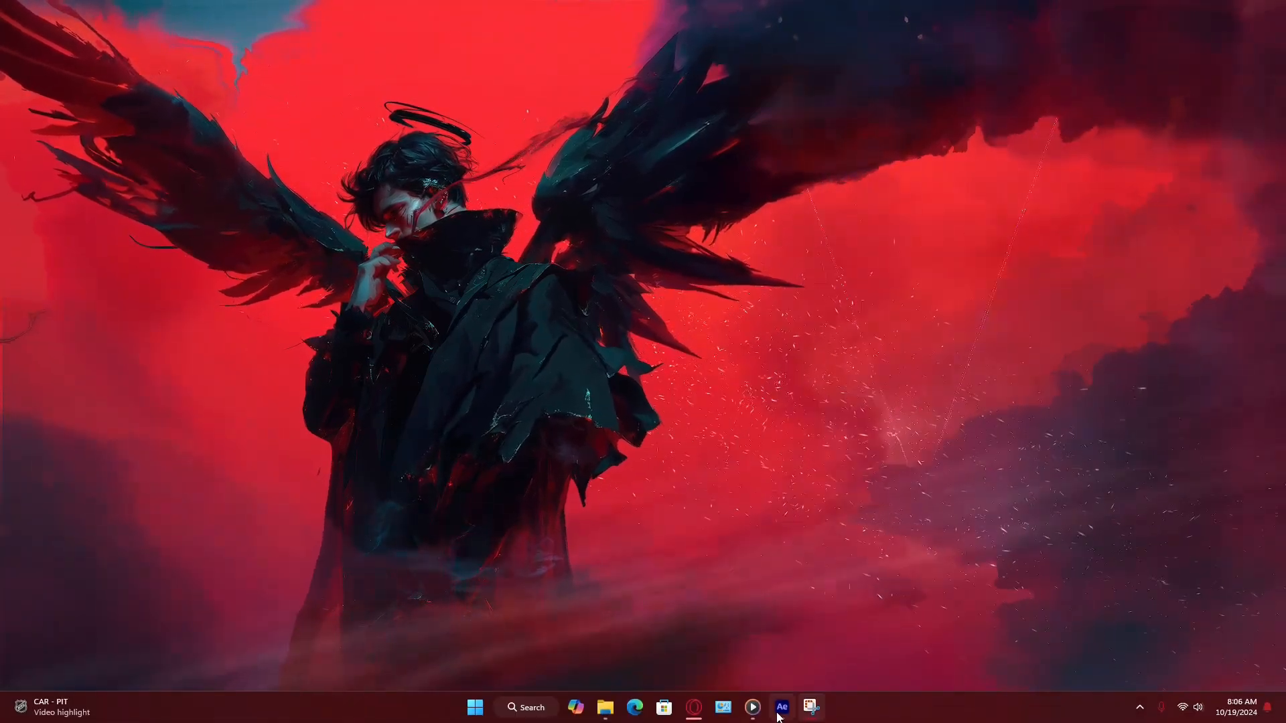
Step: Create composition Comp 1 at 1920x1080, 29.97 fps in After Effects 2024
click(779, 707)
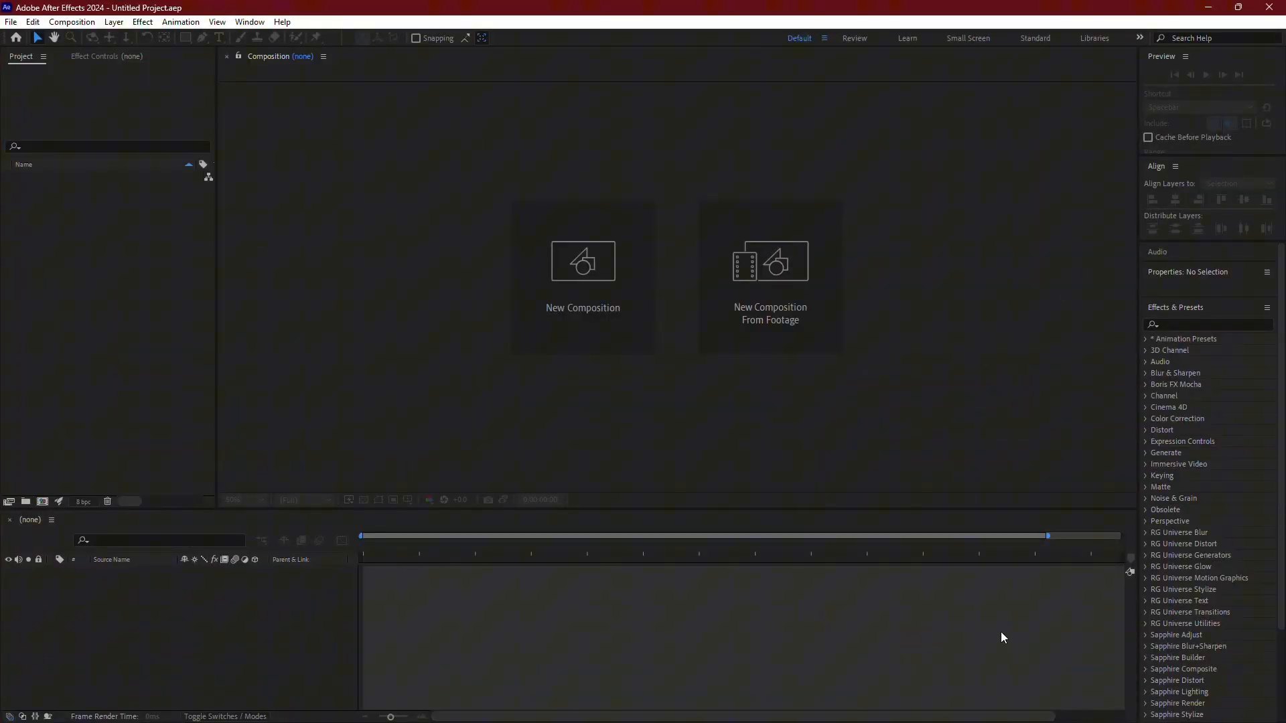
mouse_move(540, 354)
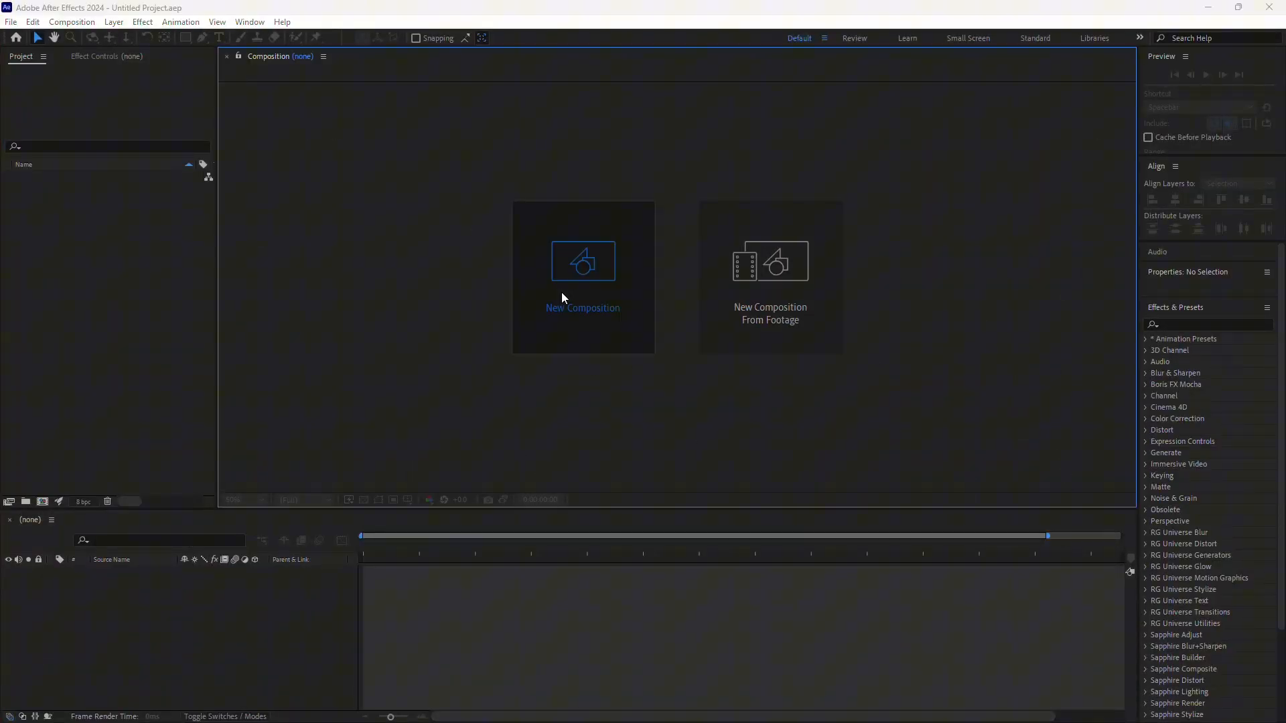
click(582, 261)
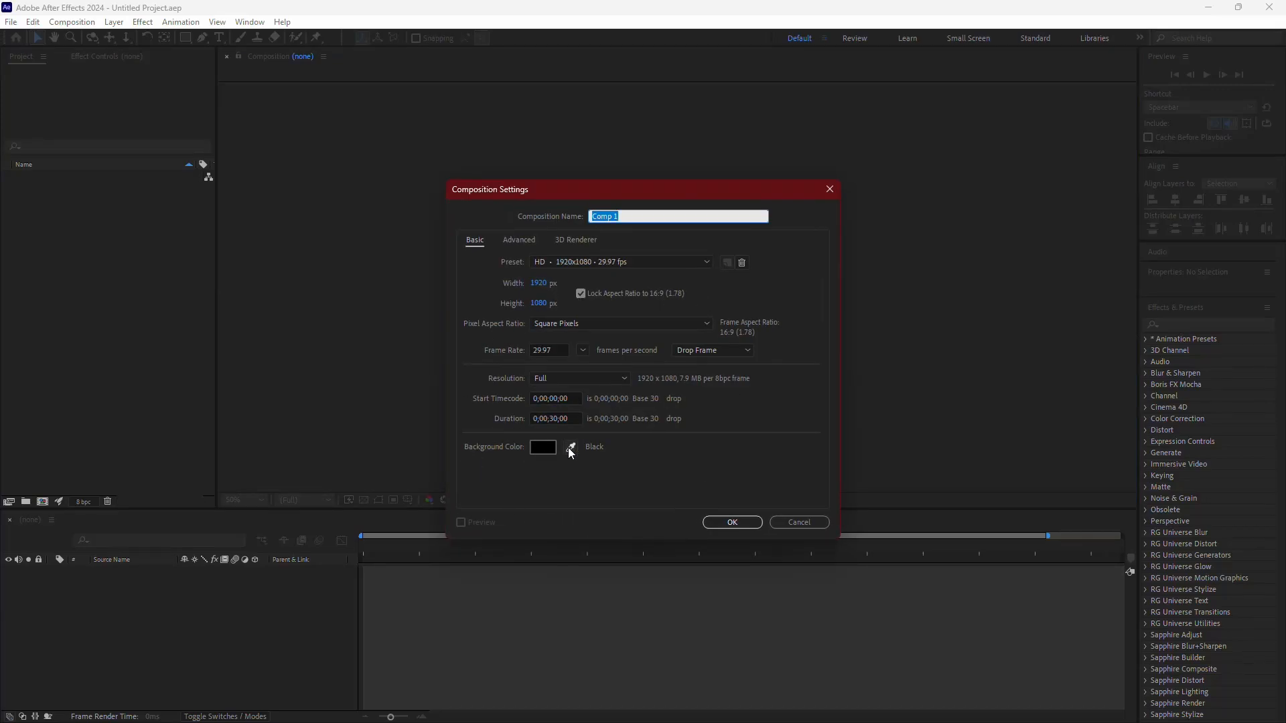
click(731, 522)
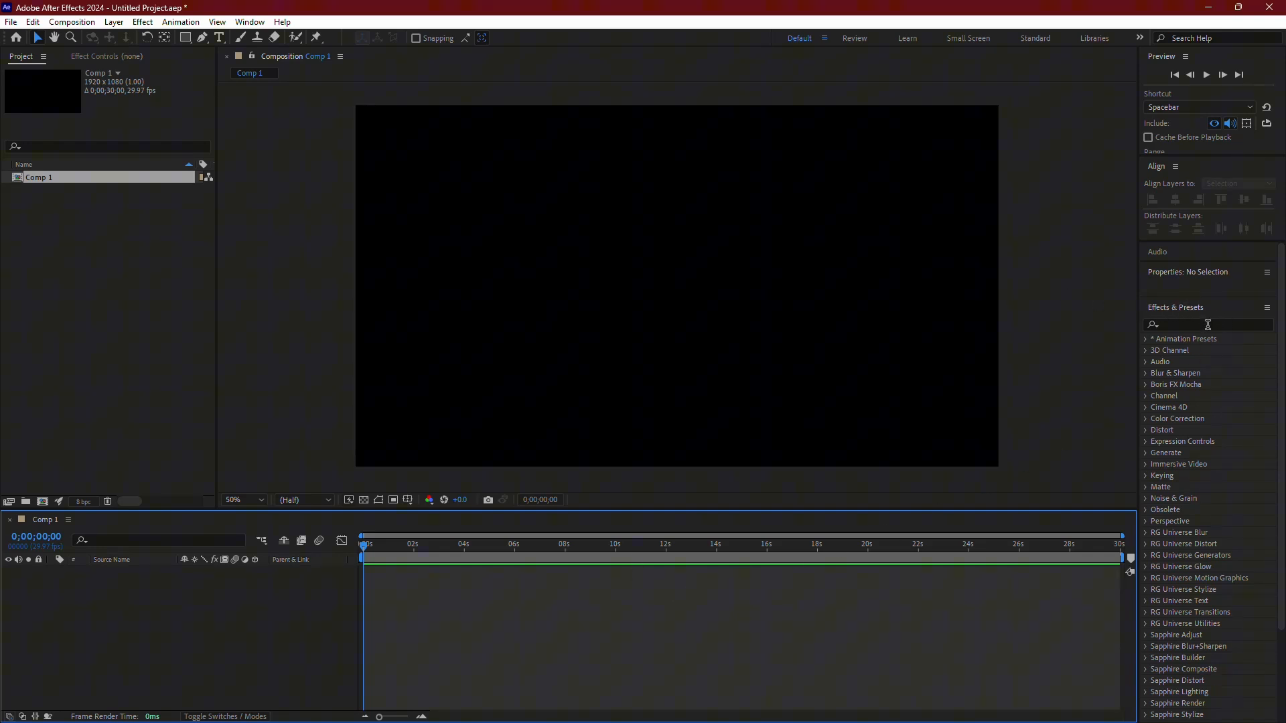
Step: Search Effects & Presets for 'Eleme' to reveal Video Copilot > Element
click(1206, 324)
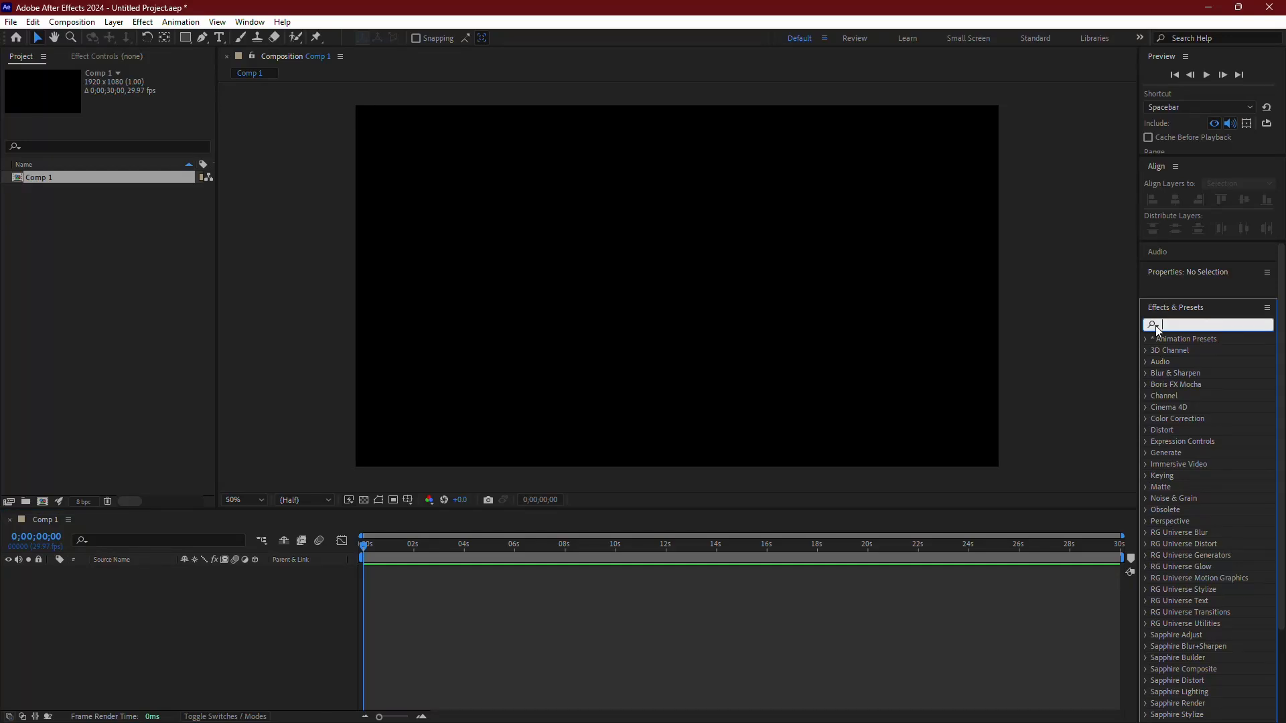
text(Eleme)
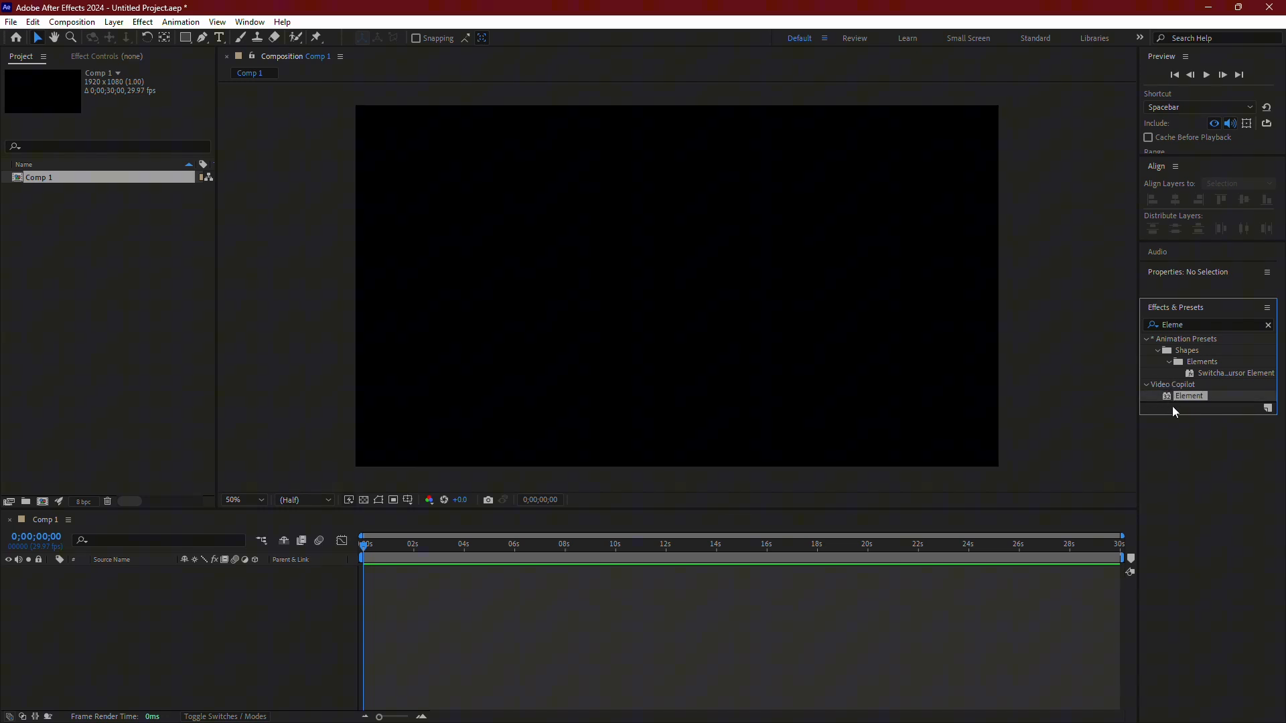
mouse_move(1049, 402)
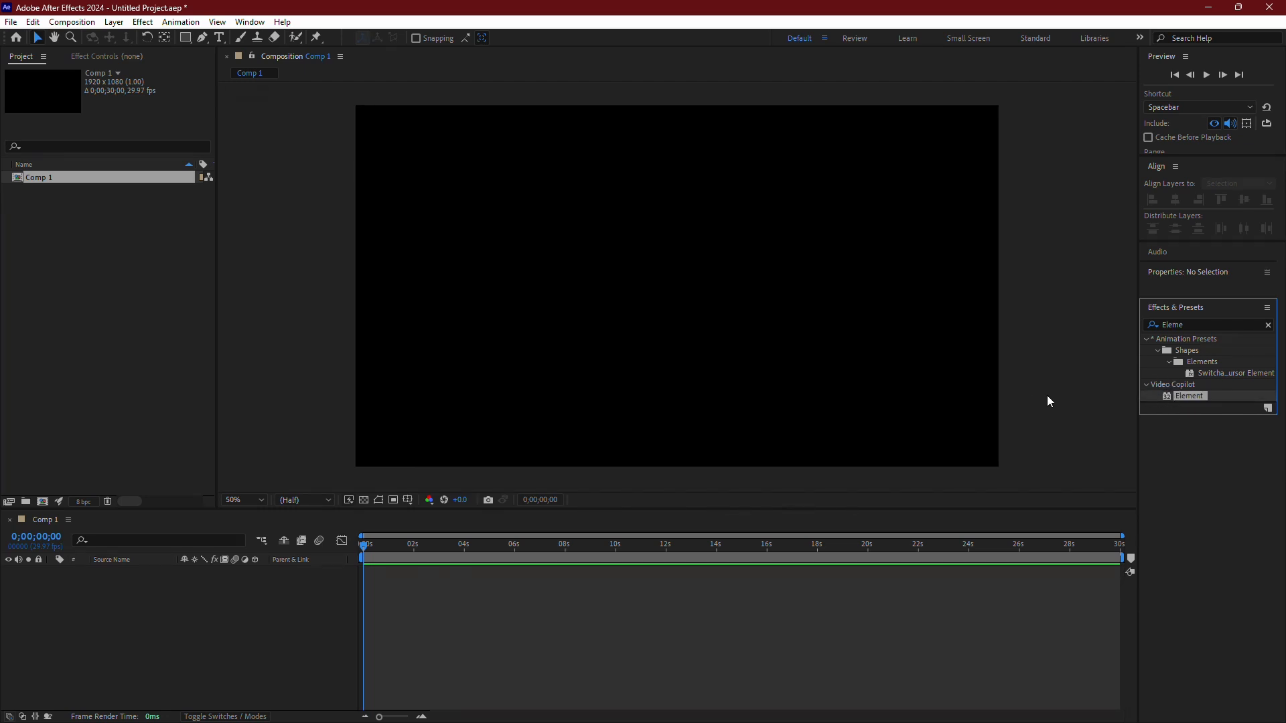
mouse_move(907, 387)
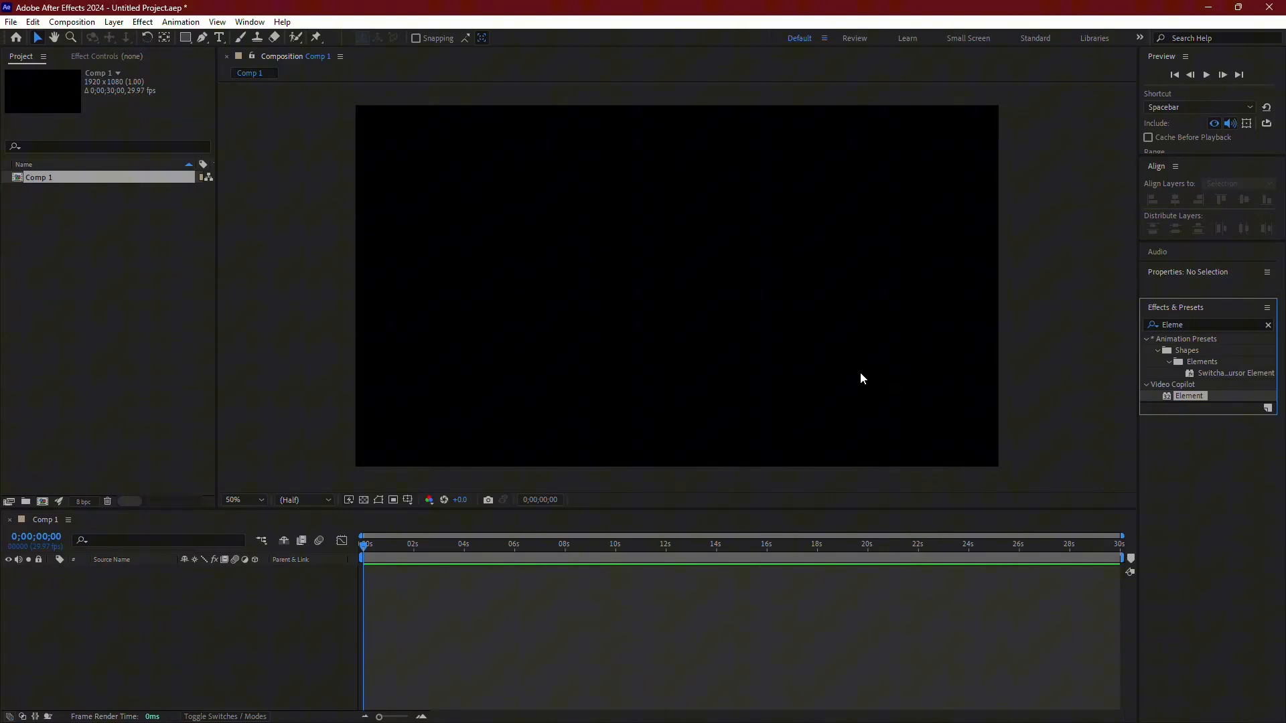
mouse_move(624, 293)
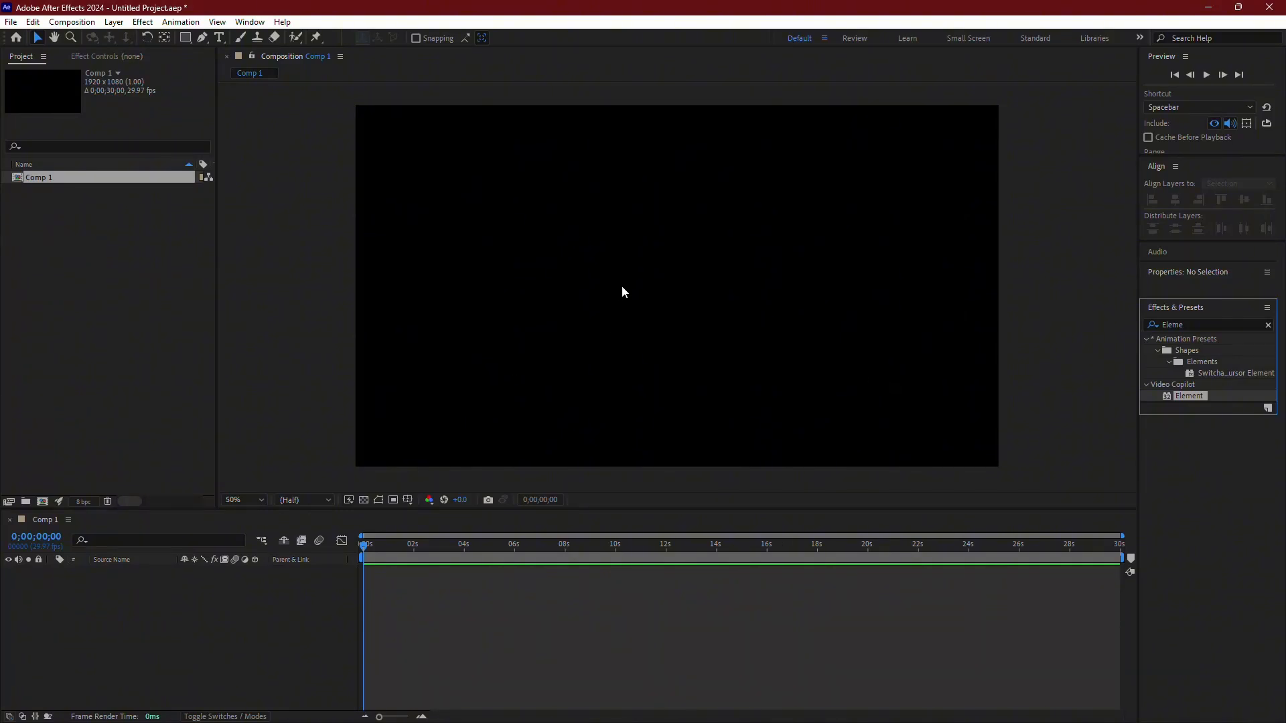